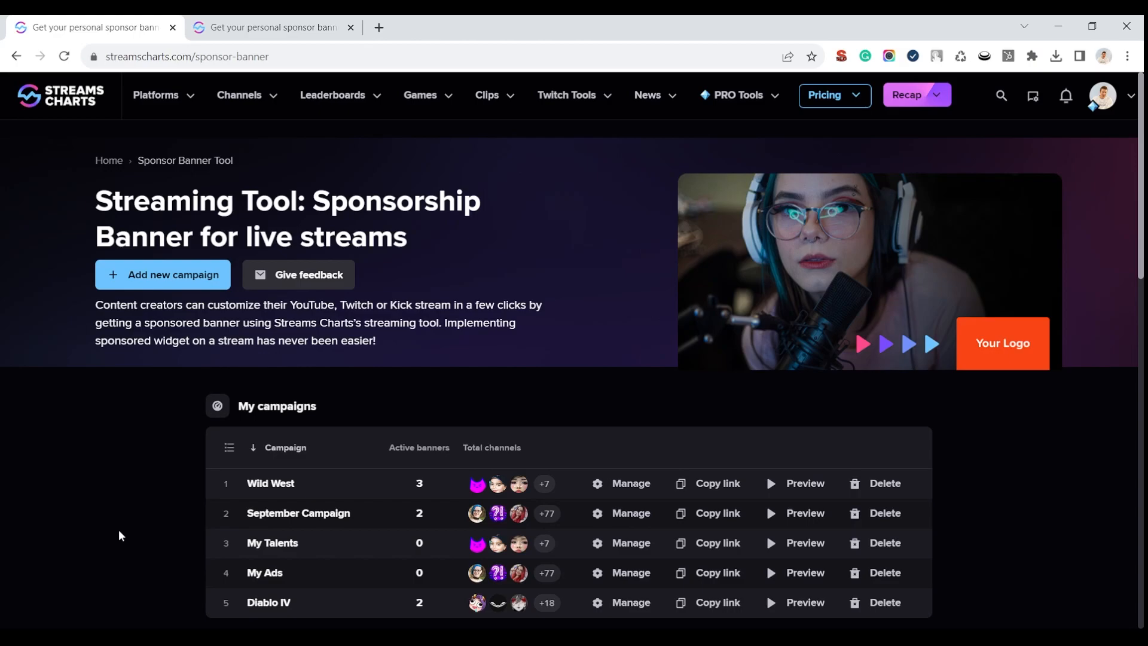
{"action": "mouse_move", "coordinate": [175, 326]}
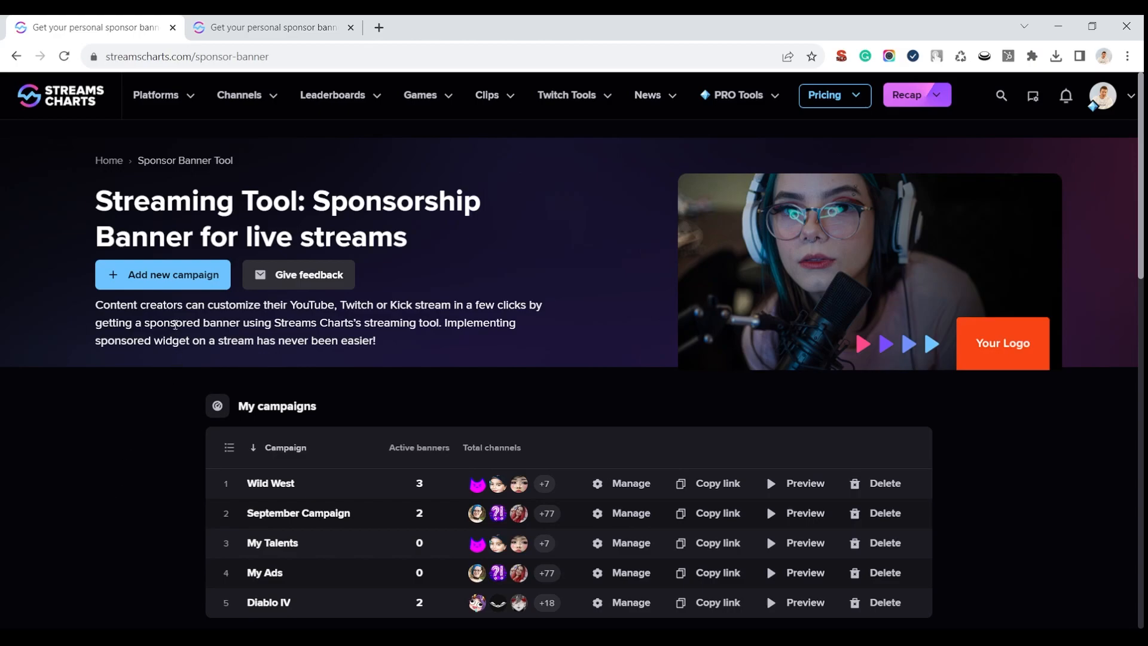
Start a new campaign, choose to connect Twitch teams instead of lists, then cancel without saving
{"action": "left_click", "coordinate": [163, 274]}
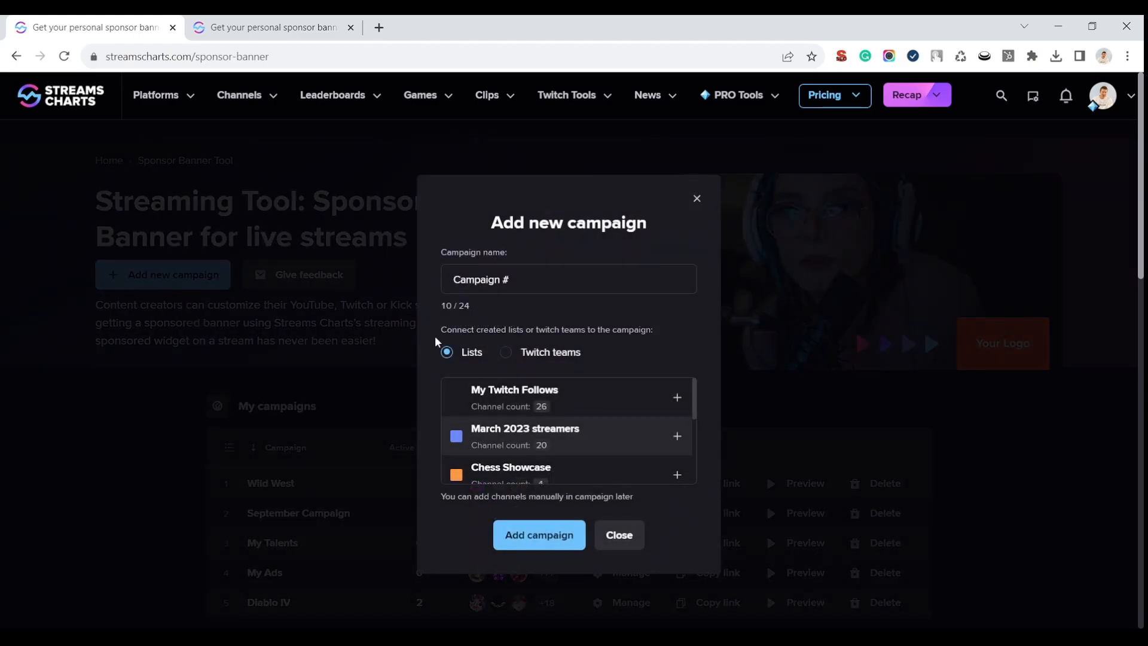
{"action": "mouse_move", "coordinate": [471, 365]}
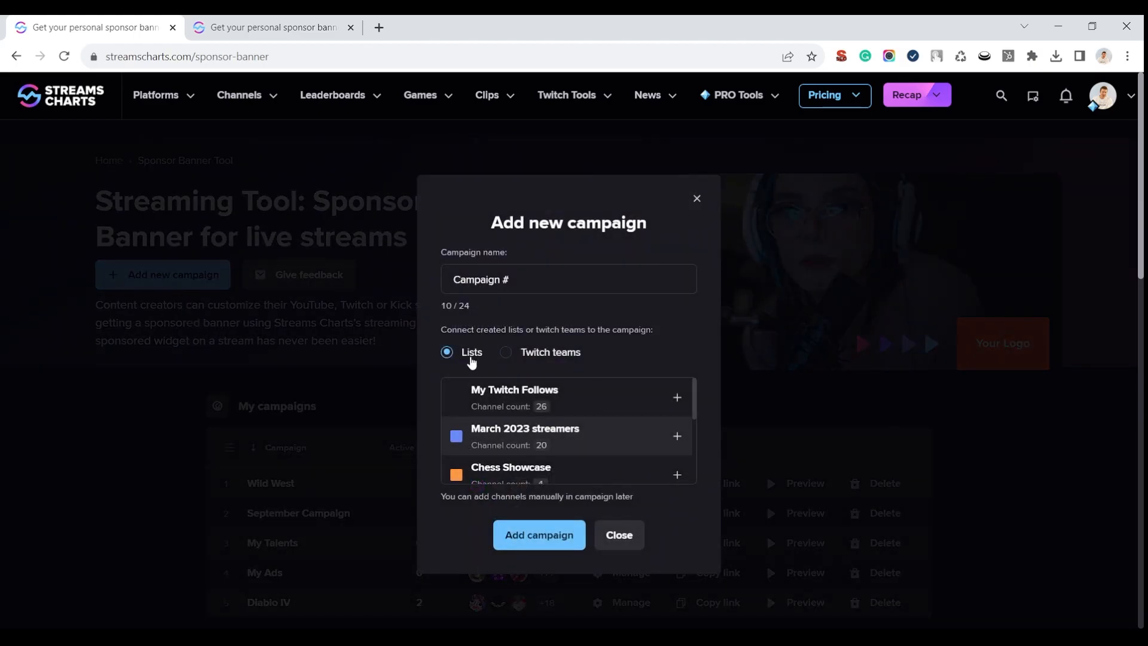
{"action": "left_click", "coordinate": [505, 352]}
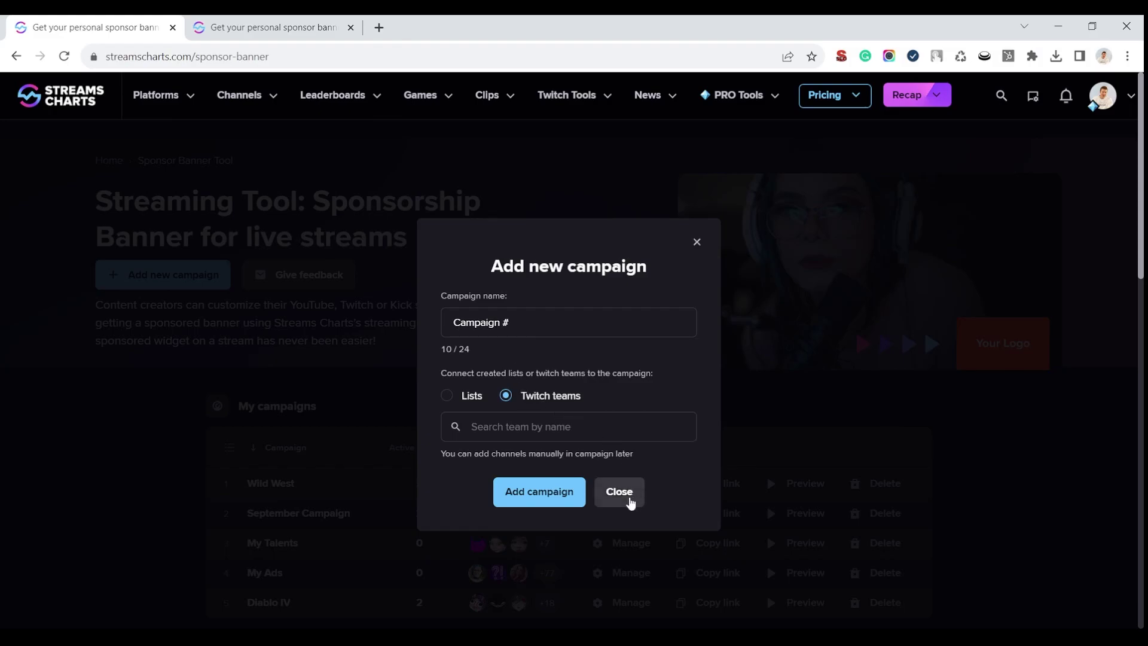
{"action": "left_click", "coordinate": [619, 492]}
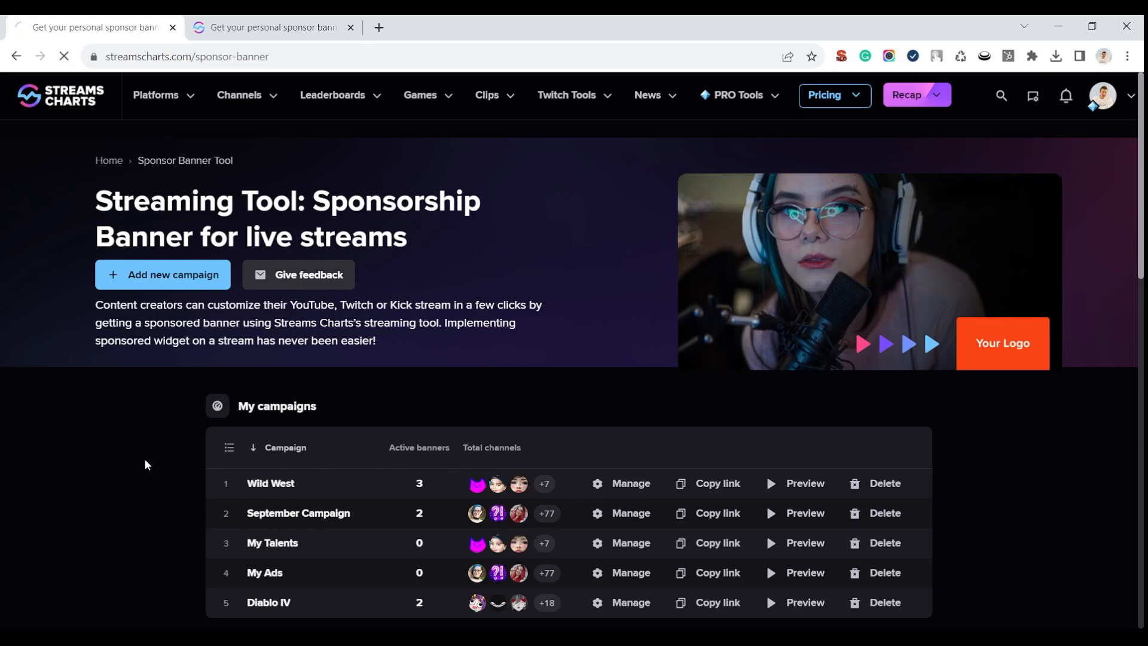
Open the Wild West campaign's Manage settings and review its Display settings section
{"action": "left_click", "coordinate": [631, 484]}
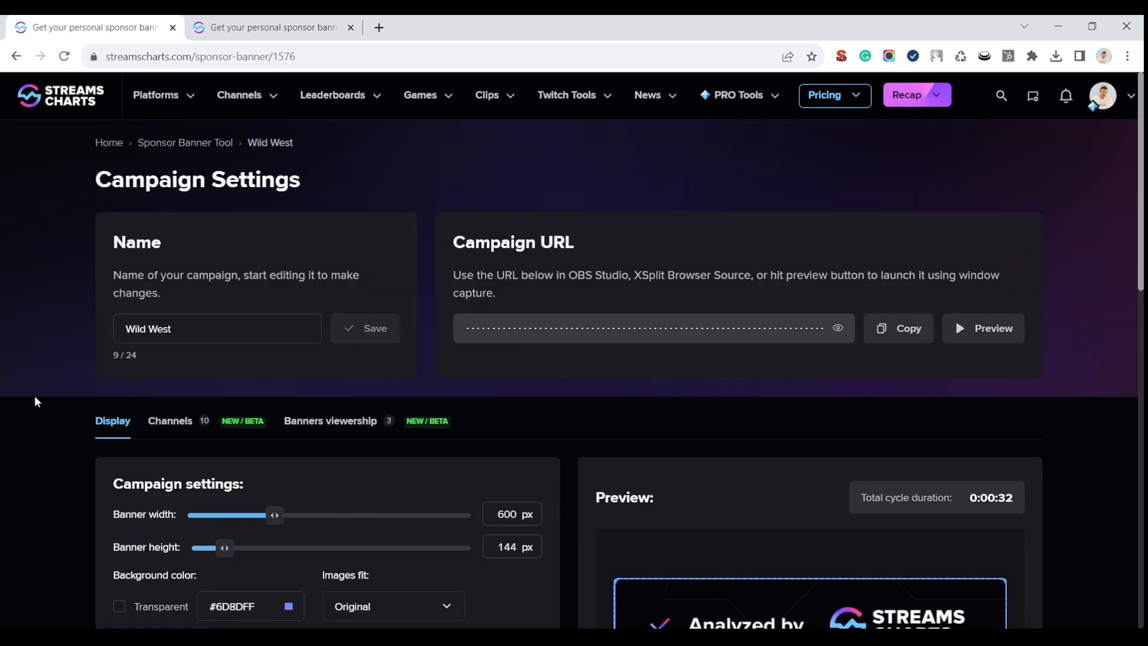
{"action": "scroll", "scroll_direction": "down", "scroll_amount": 3}
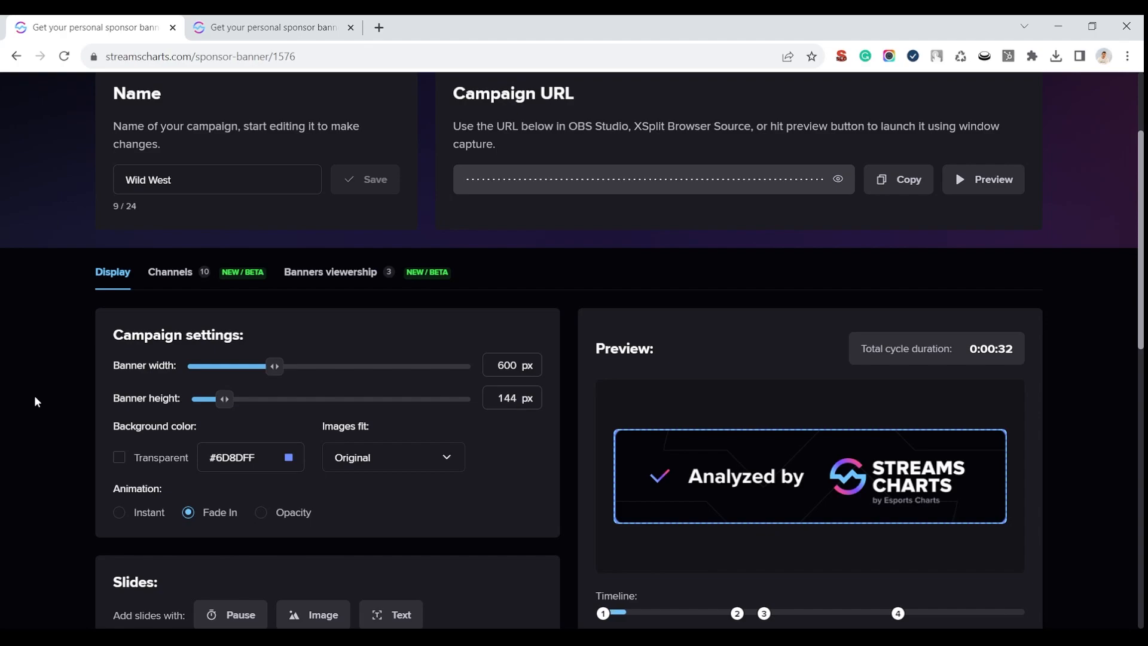
{"action": "scroll", "scroll_direction": "down", "scroll_amount": 3}
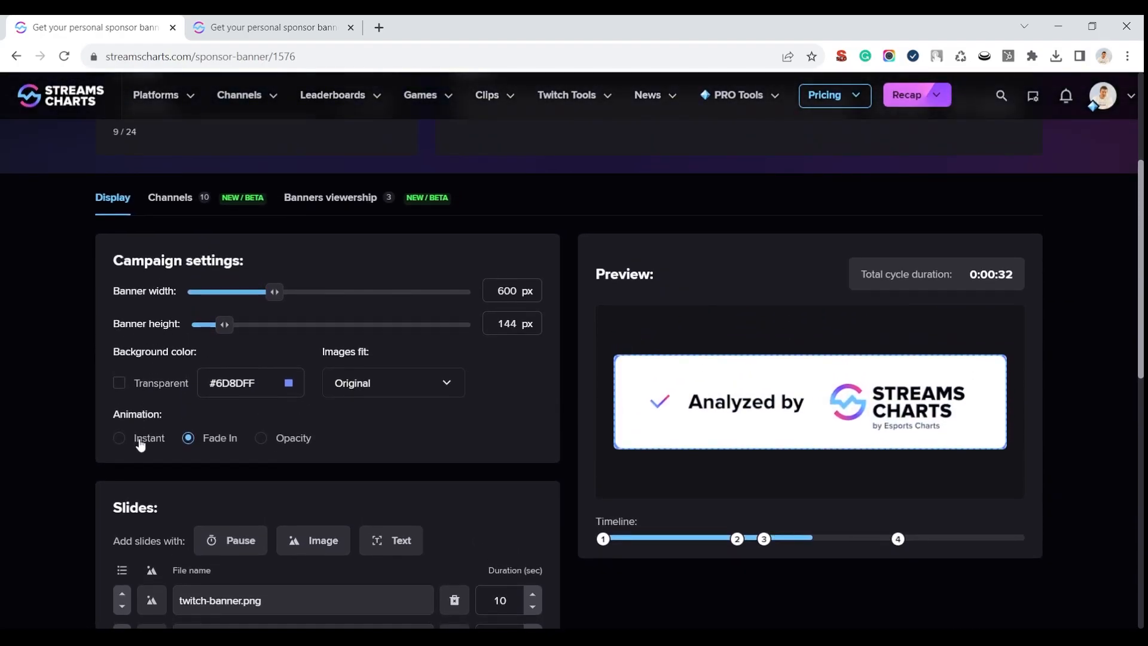
{"action": "scroll", "scroll_direction": "up", "scroll_amount": 3}
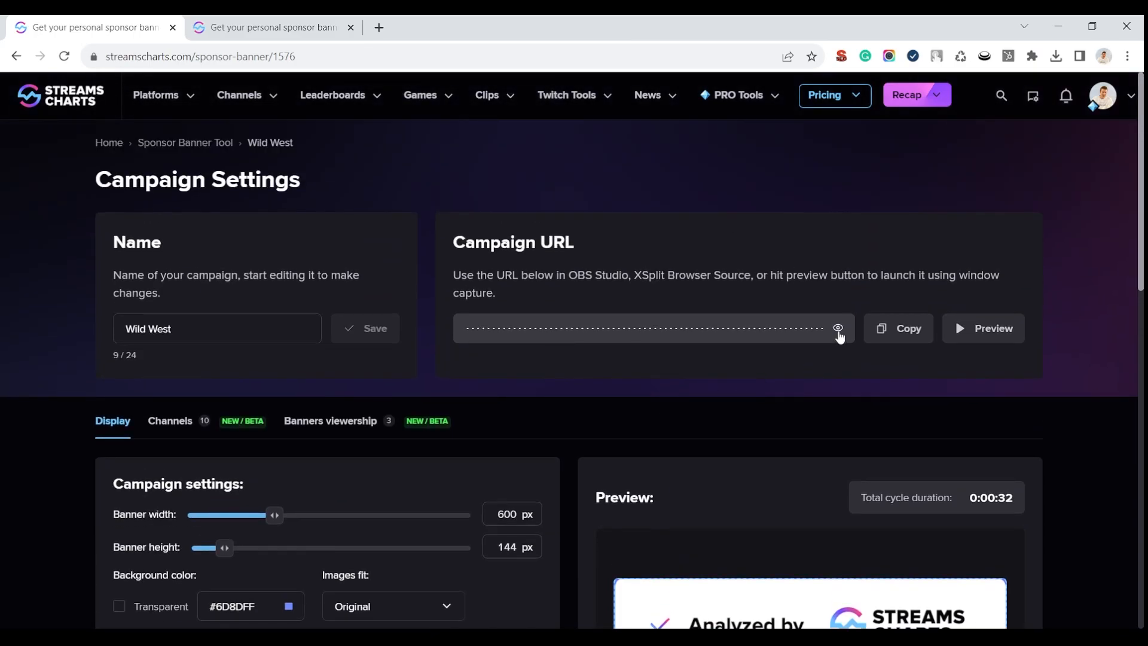
Reveal and re-hide the Wild West campaign URL, then copy it to the clipboard
{"action": "left_click", "coordinate": [838, 328]}
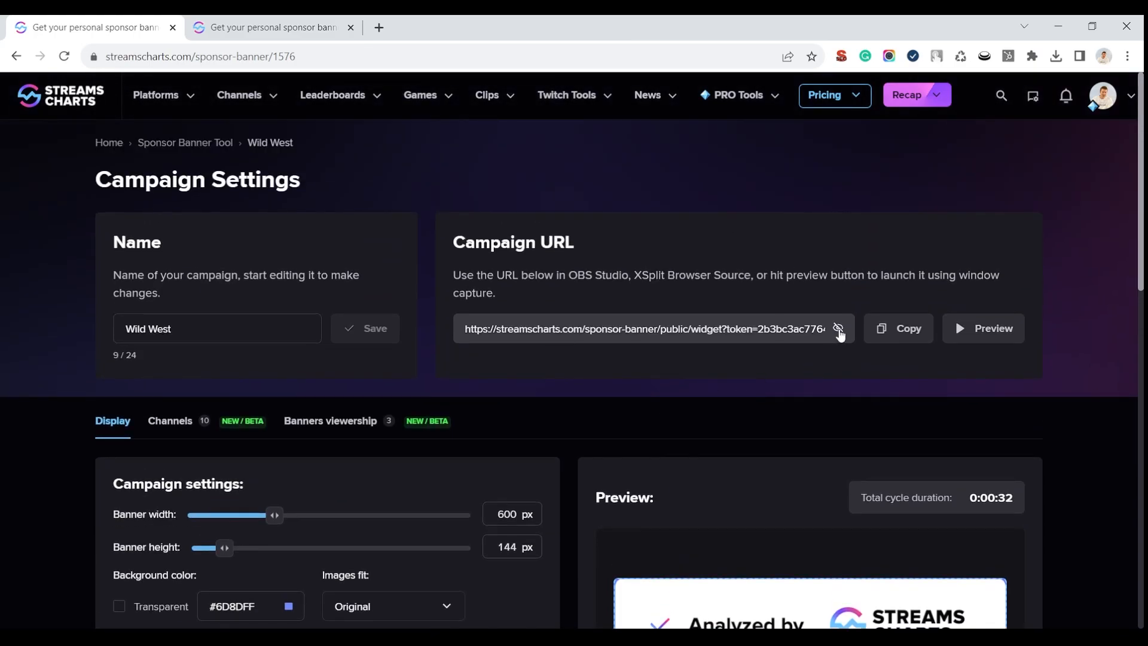
{"action": "left_click", "coordinate": [898, 329]}
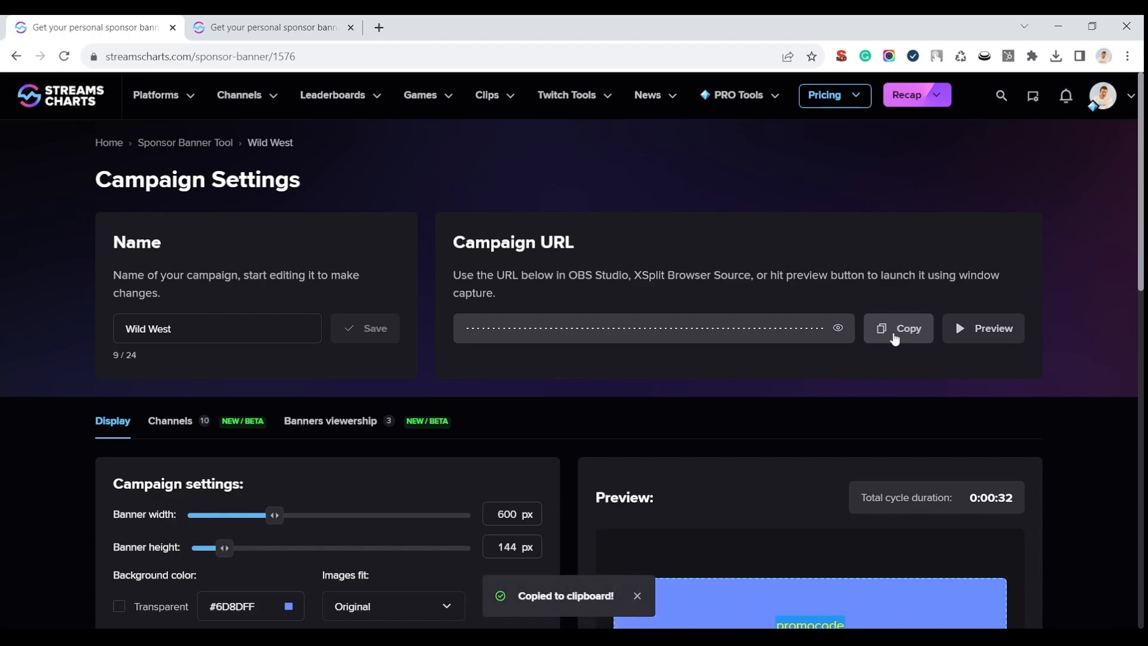
{"action": "left_click", "coordinate": [638, 596]}
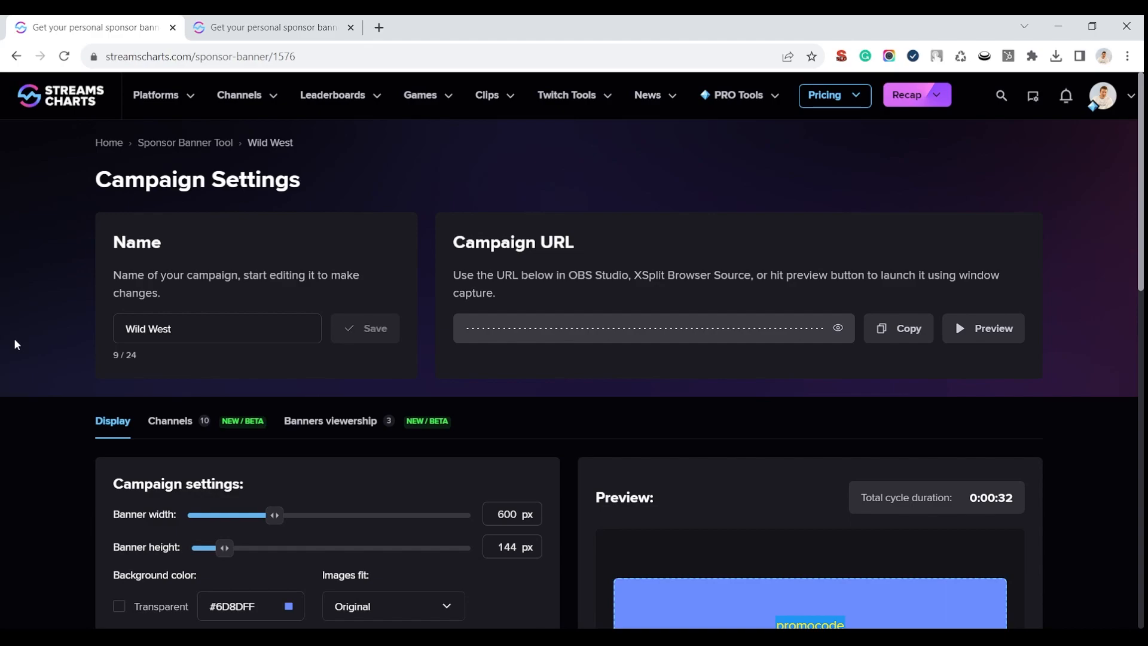
{"action": "mouse_move", "coordinate": [15, 347]}
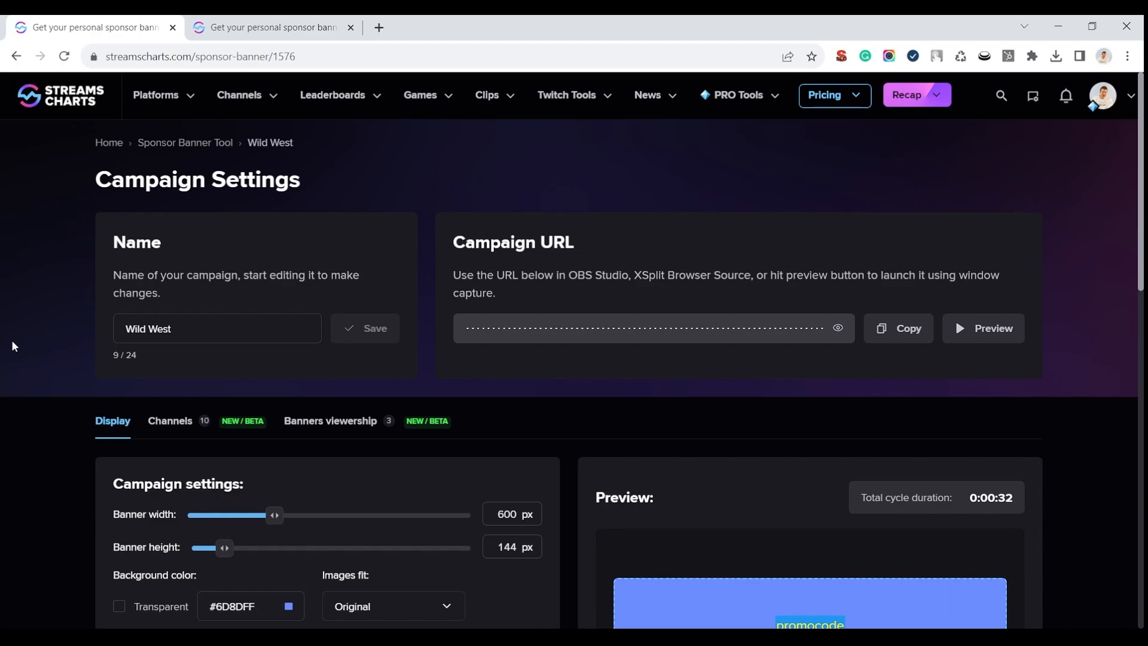
{"action": "left_click", "coordinate": [170, 421]}
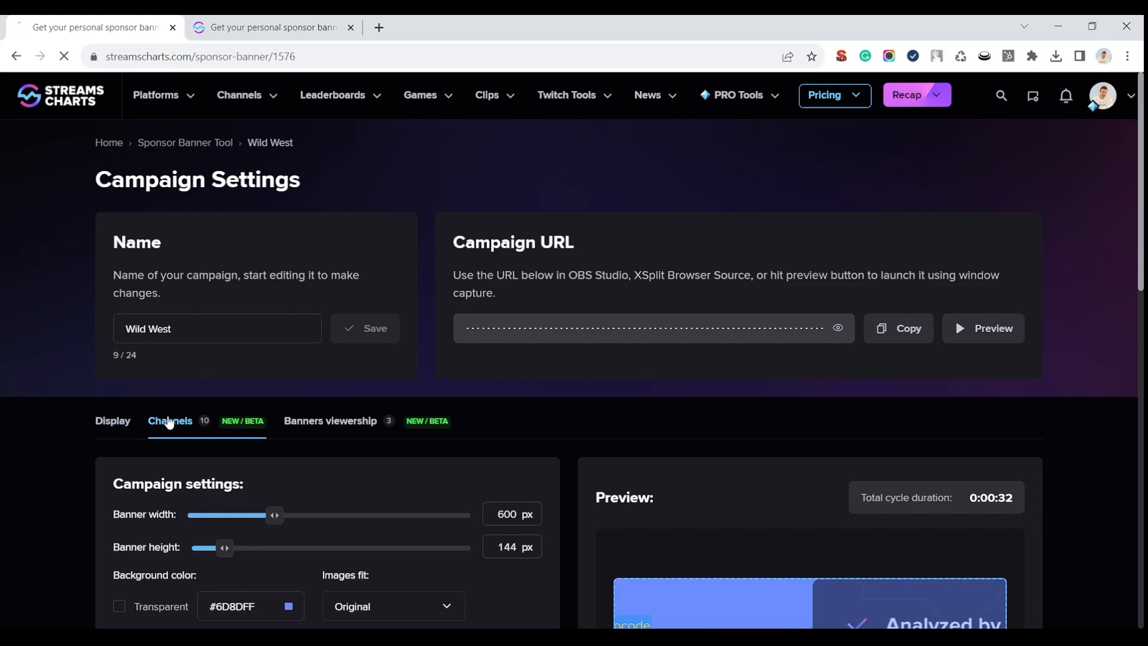
{"action": "left_click", "coordinate": [170, 421]}
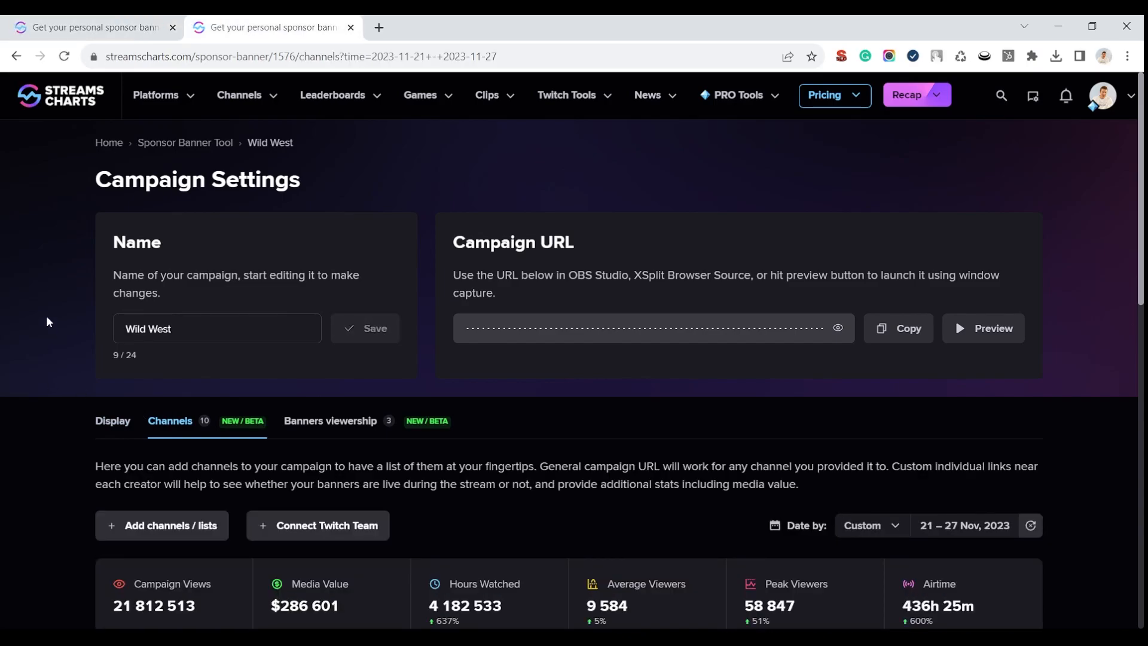
{"action": "scroll", "scroll_direction": "down", "scroll_amount": 3}
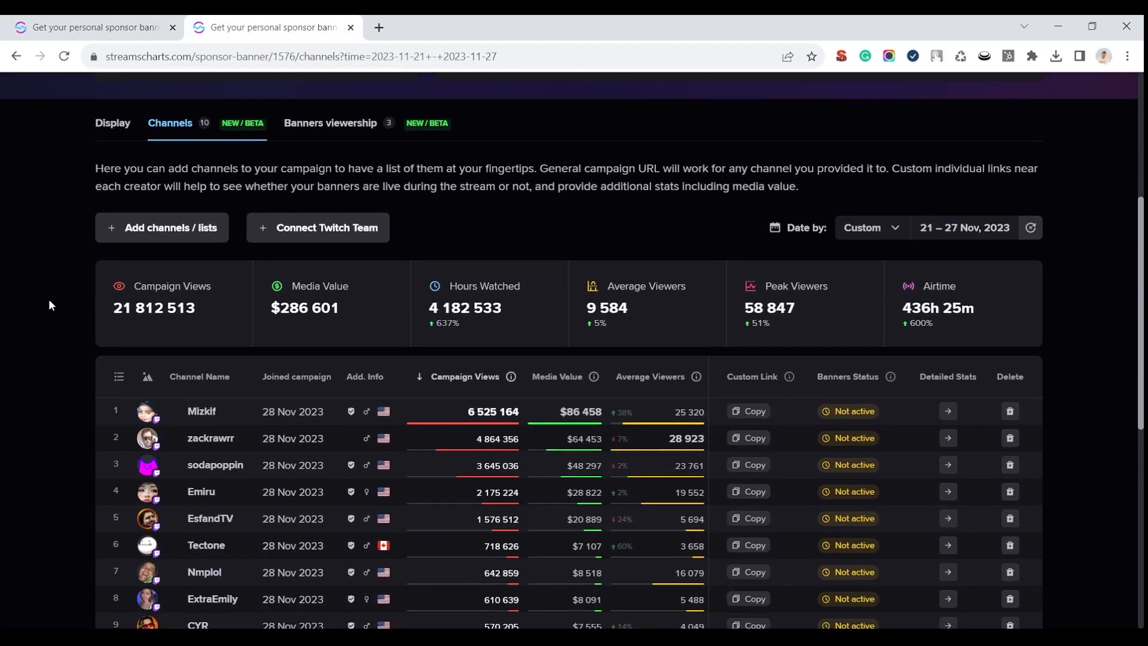
{"action": "scroll", "scroll_direction": "down", "scroll_amount": 3}
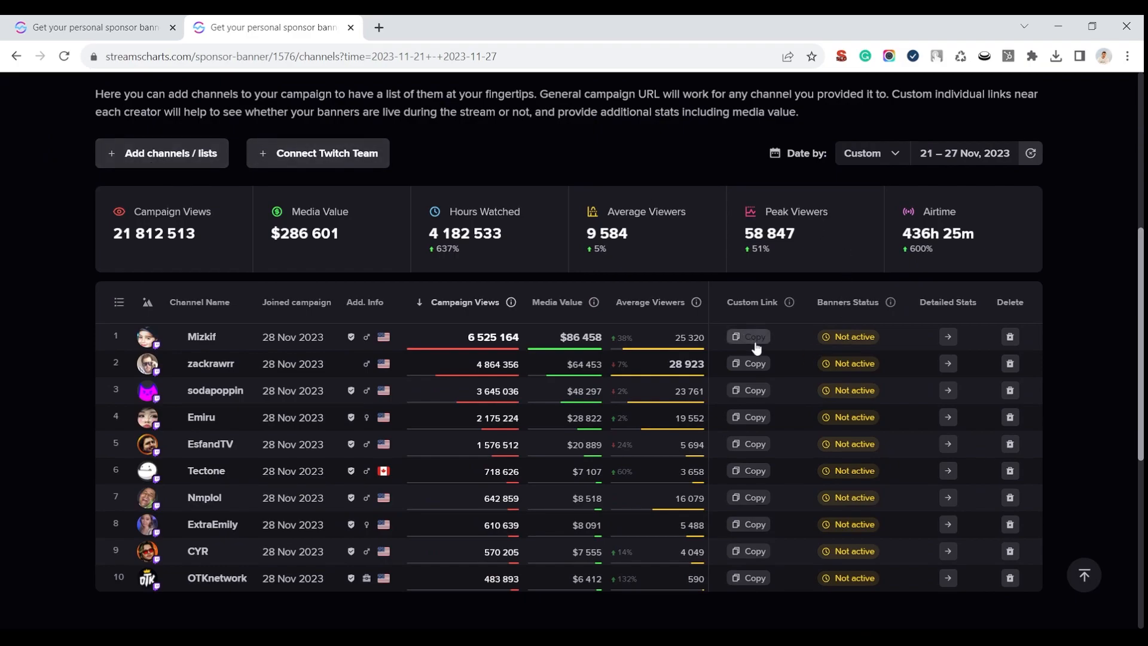
{"action": "mouse_move", "coordinate": [756, 368]}
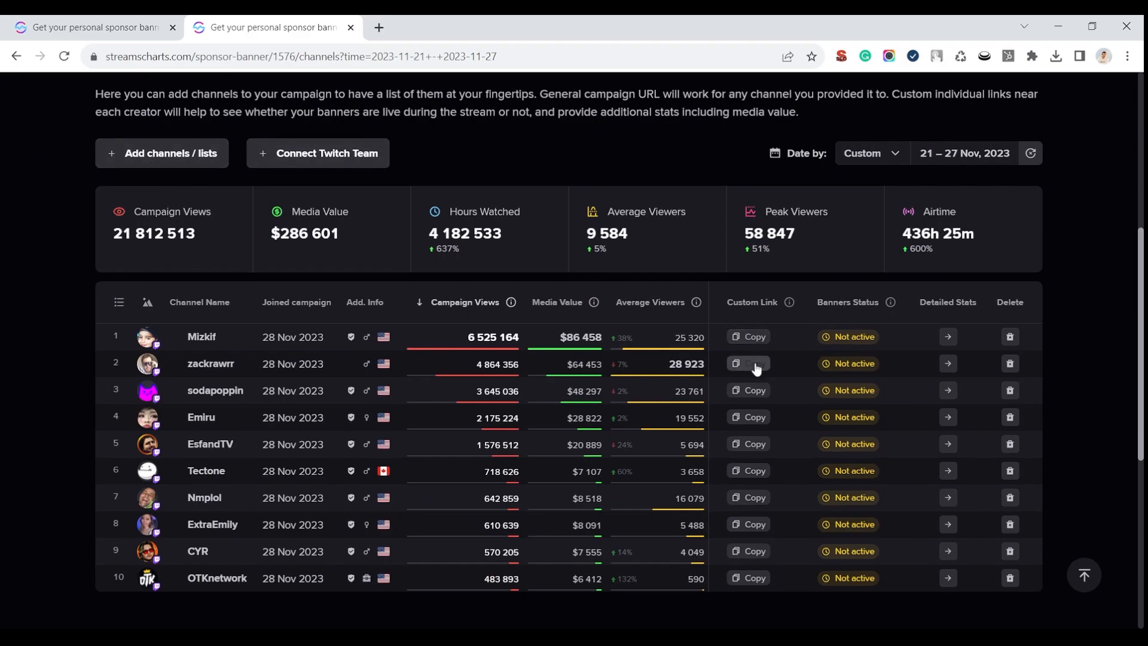
{"action": "mouse_move", "coordinate": [749, 423]}
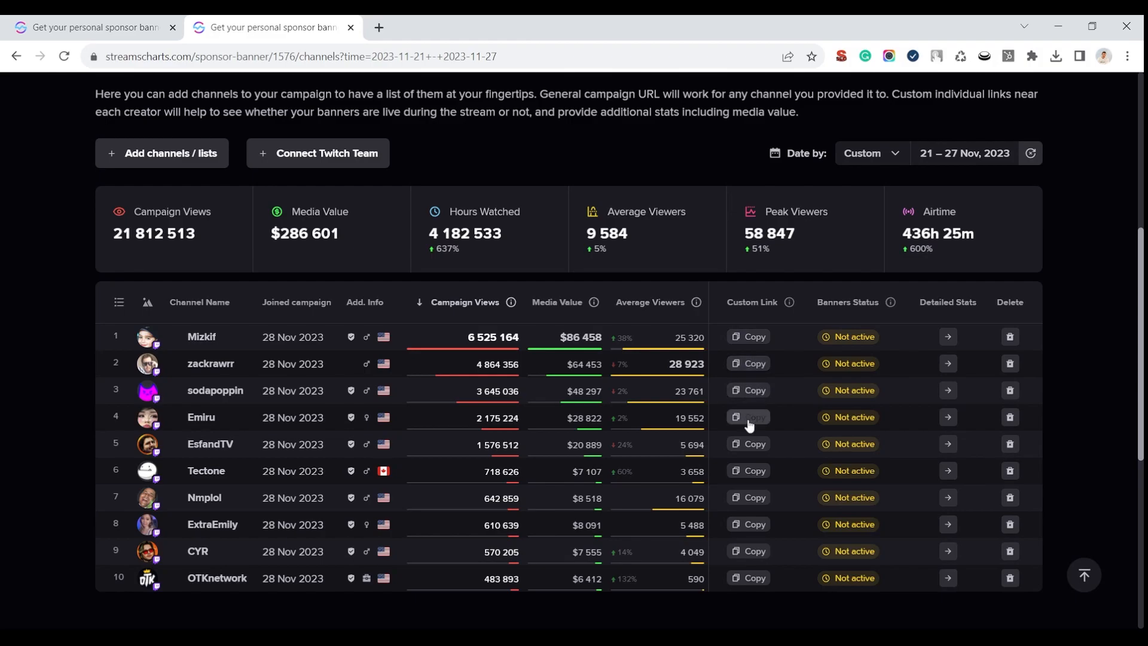
{"action": "mouse_move", "coordinate": [806, 382]}
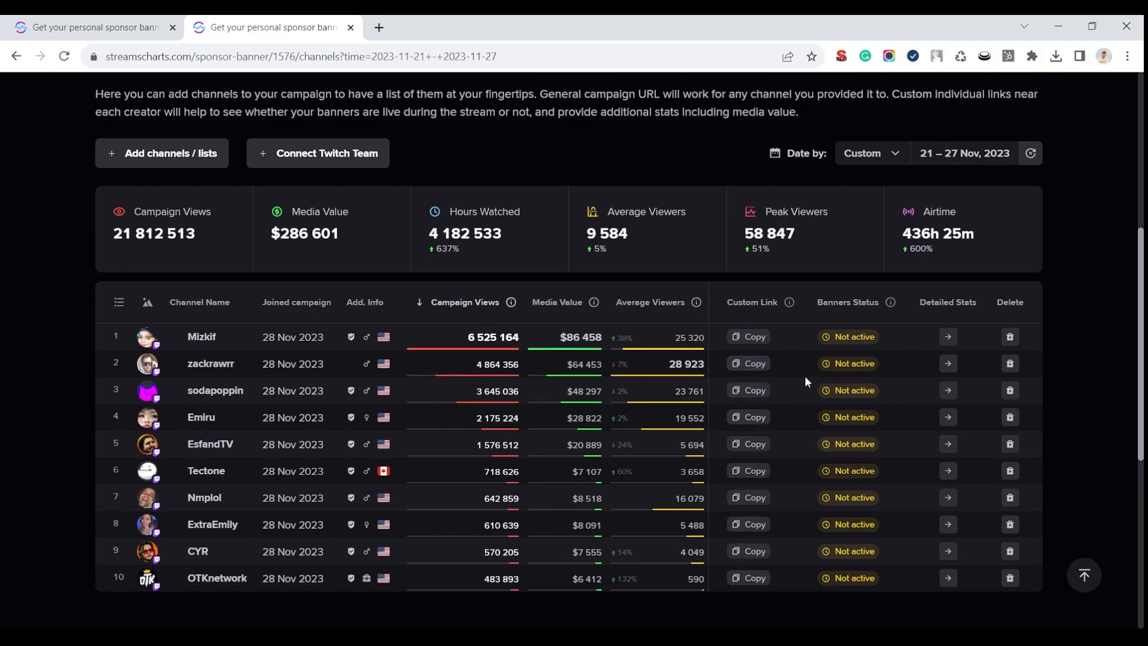
{"action": "mouse_move", "coordinate": [770, 362]}
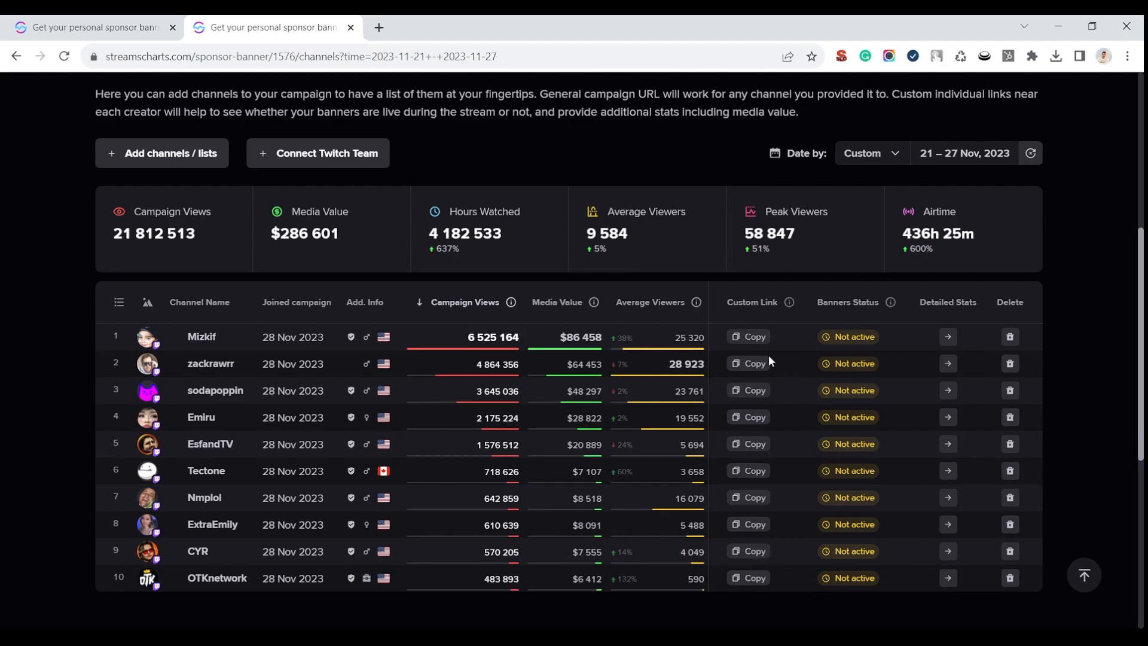
{"action": "left_click", "coordinate": [748, 337]}
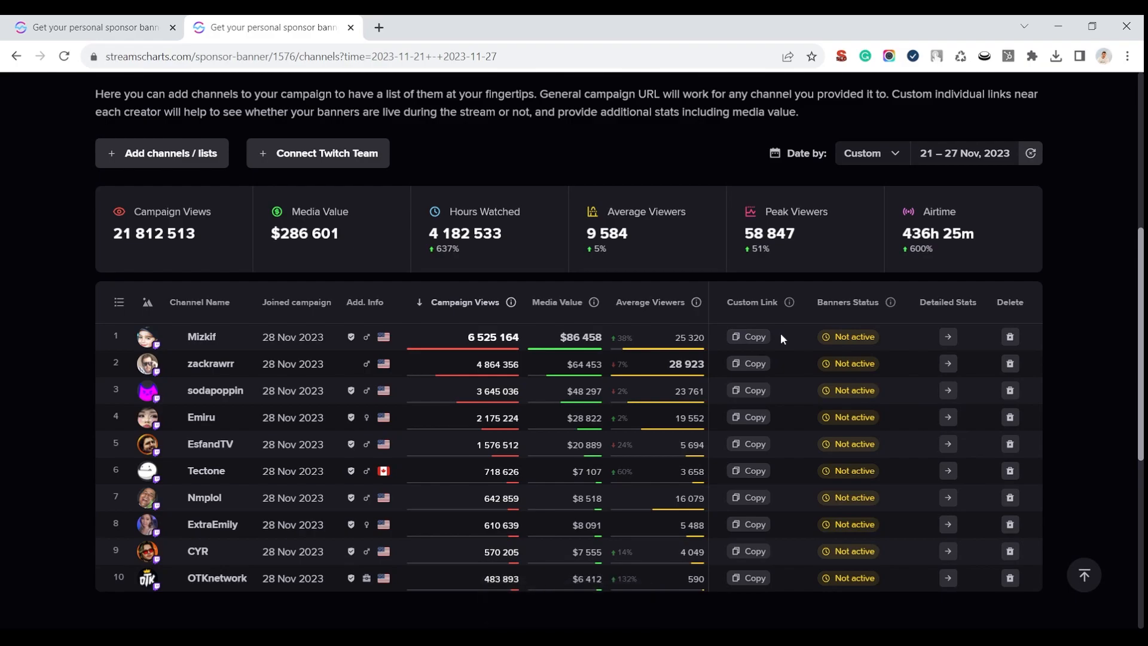
{"action": "mouse_move", "coordinate": [778, 336]}
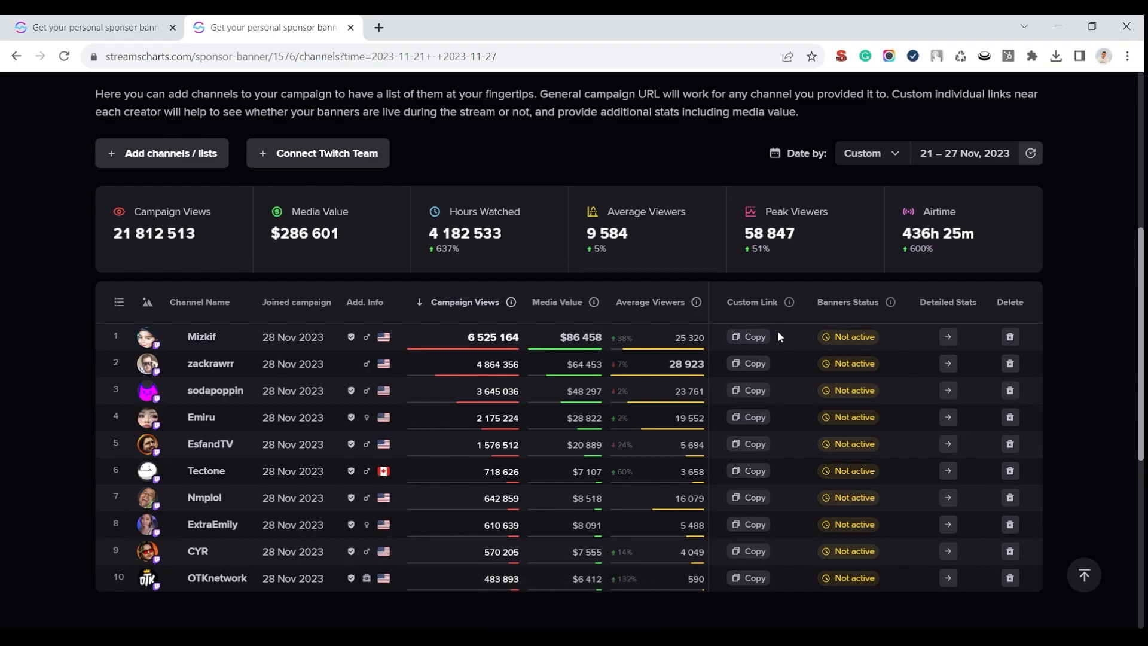
{"action": "mouse_move", "coordinate": [844, 342]}
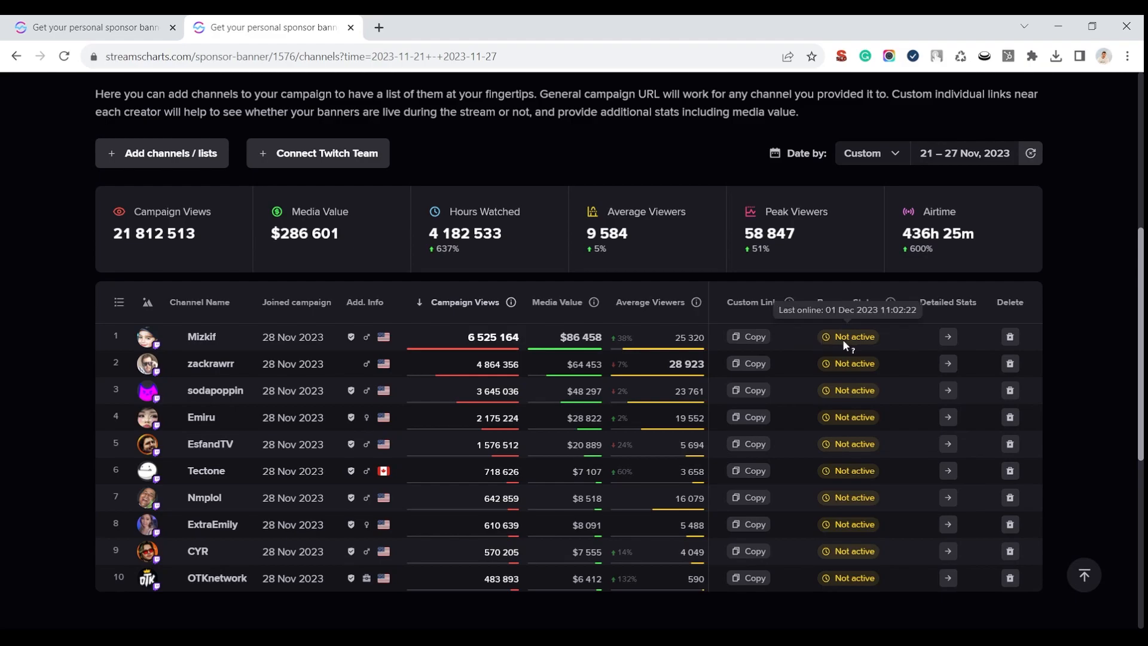
{"action": "mouse_move", "coordinate": [847, 343]}
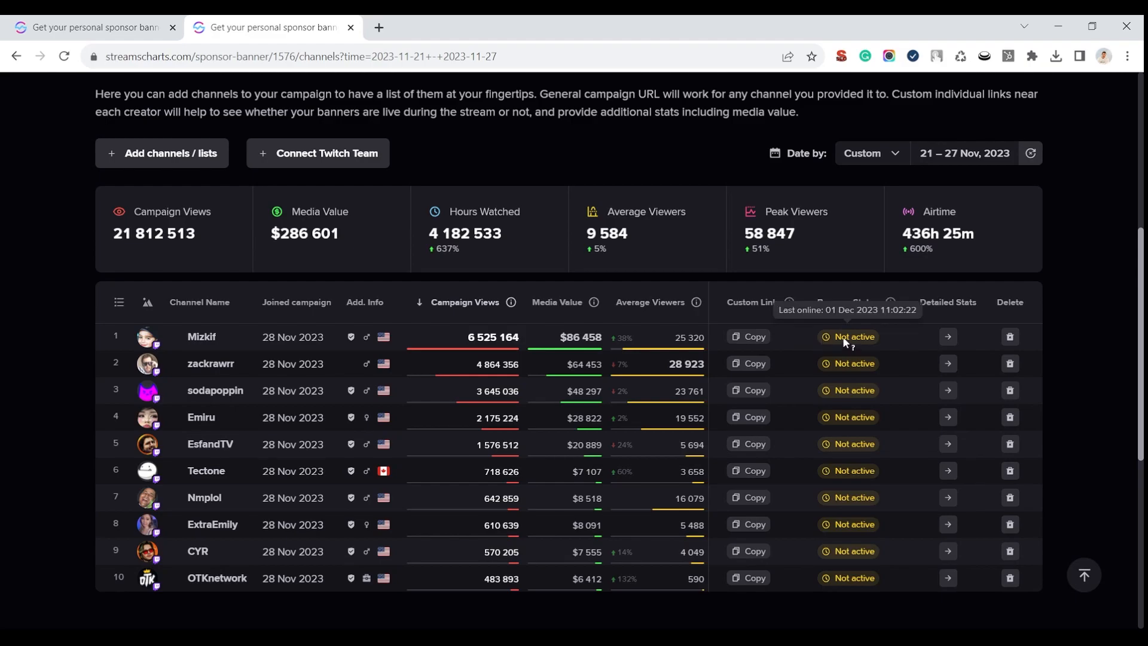
{"action": "mouse_move", "coordinate": [837, 367]}
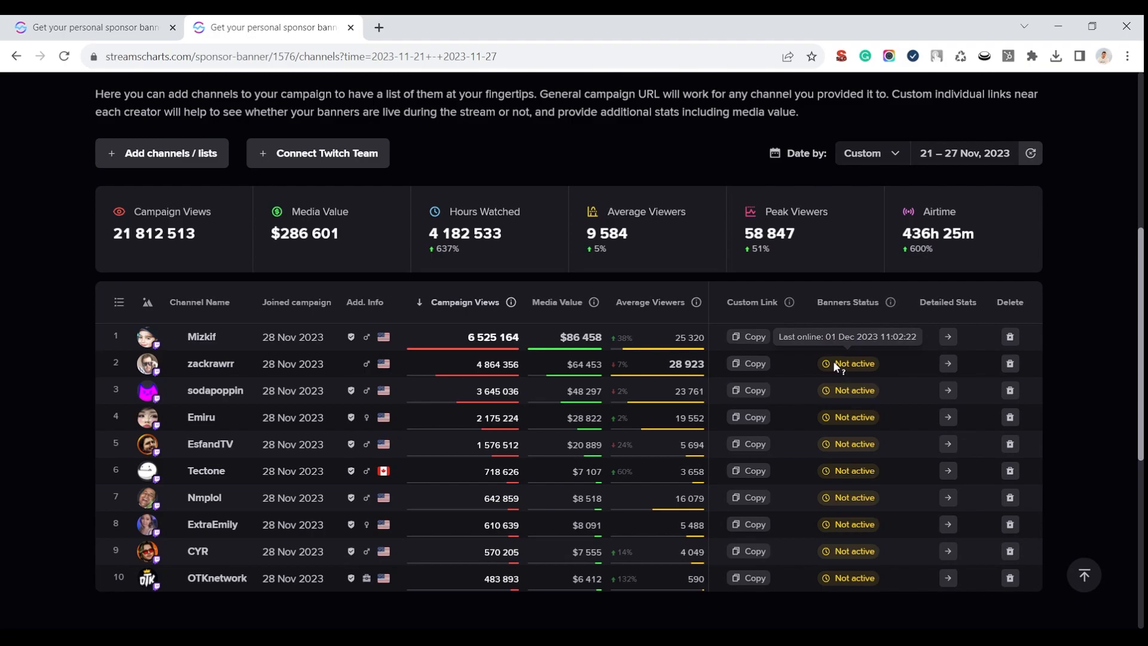
{"action": "mouse_move", "coordinate": [462, 297]}
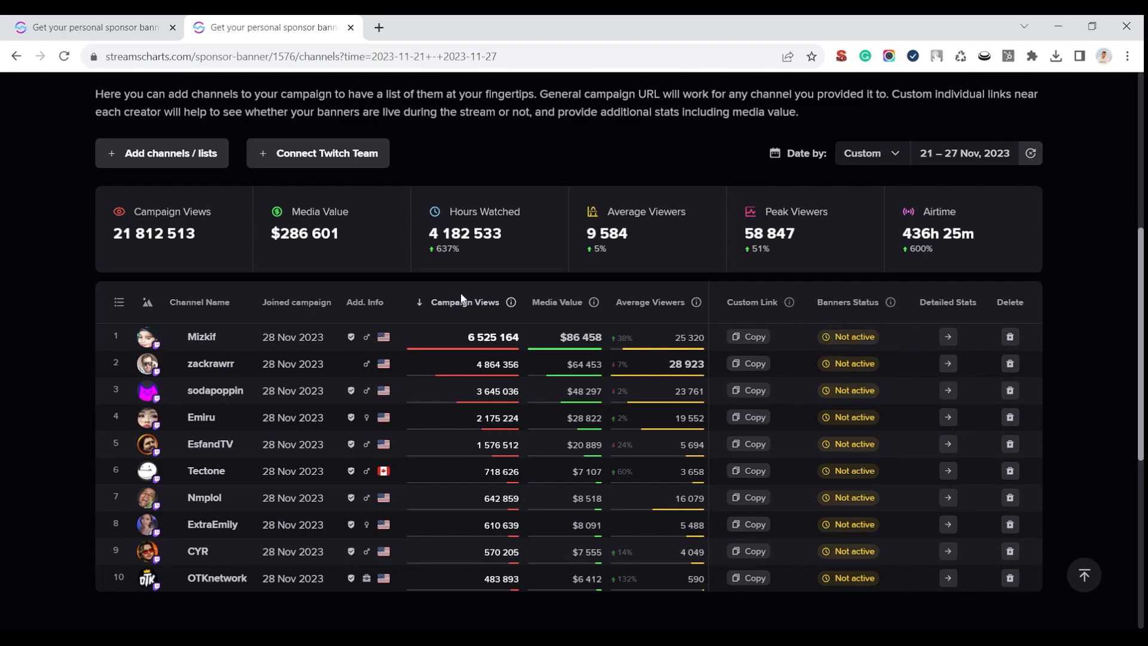
{"action": "mouse_move", "coordinate": [341, 252]}
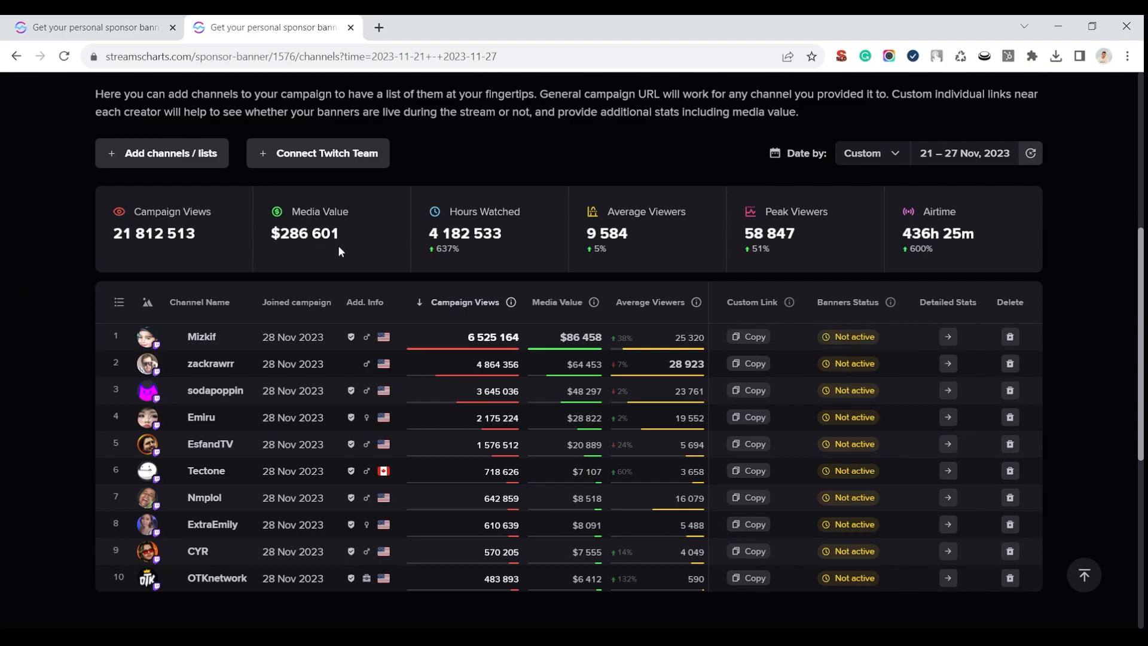
{"action": "mouse_move", "coordinate": [562, 316]}
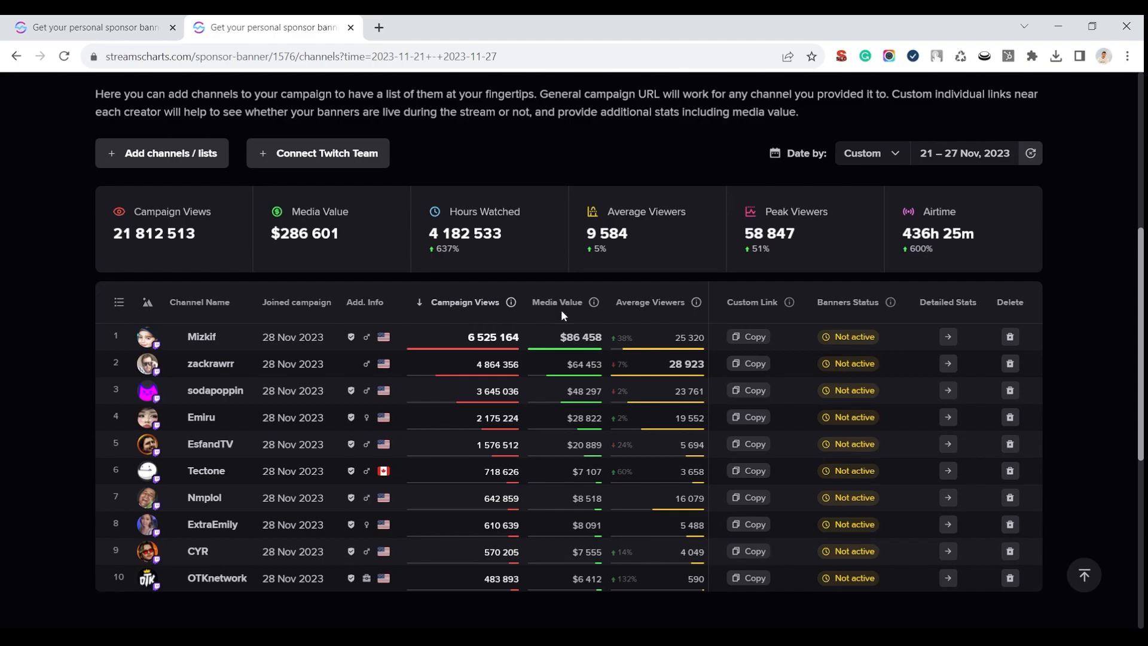
{"action": "mouse_move", "coordinate": [569, 310]}
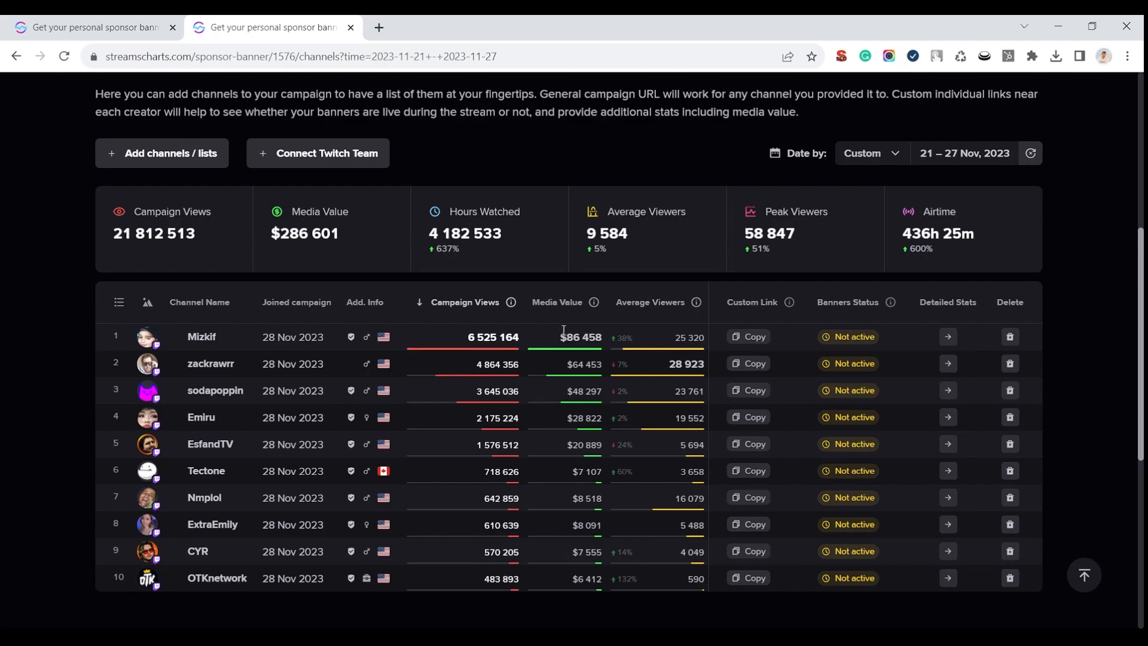
{"action": "mouse_move", "coordinate": [554, 338]}
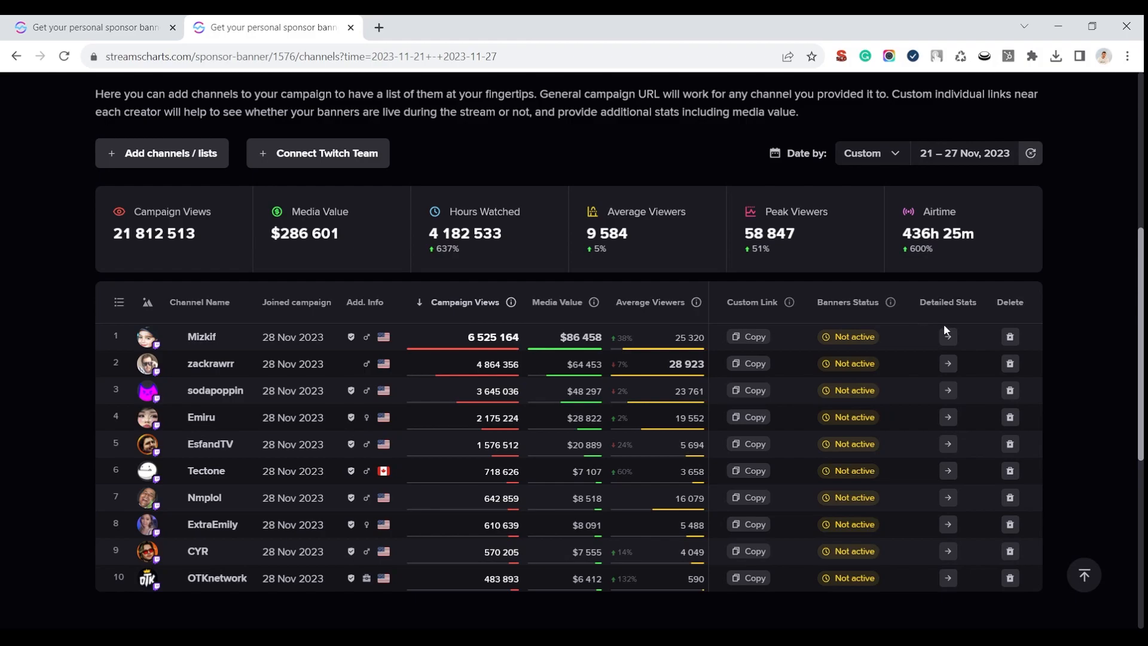
Show Mizkif's detailed banner viewership stats per slide and browse the campaign's channel dropdown
{"action": "left_click", "coordinate": [947, 337]}
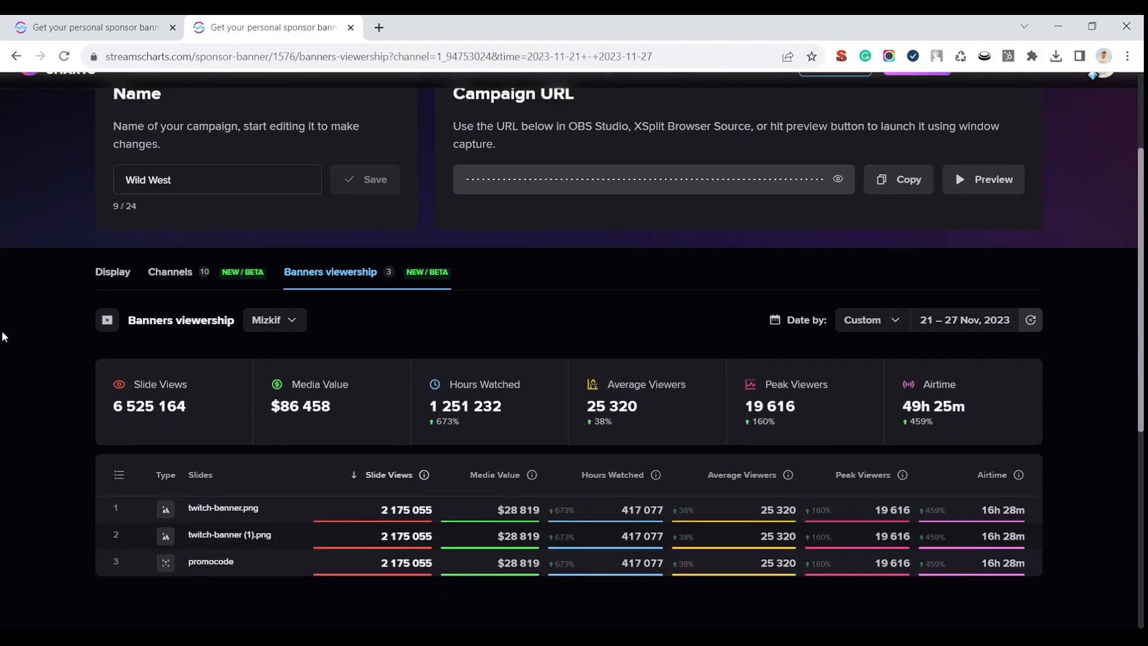
{"action": "scroll", "scroll_direction": "down", "scroll_amount": 3}
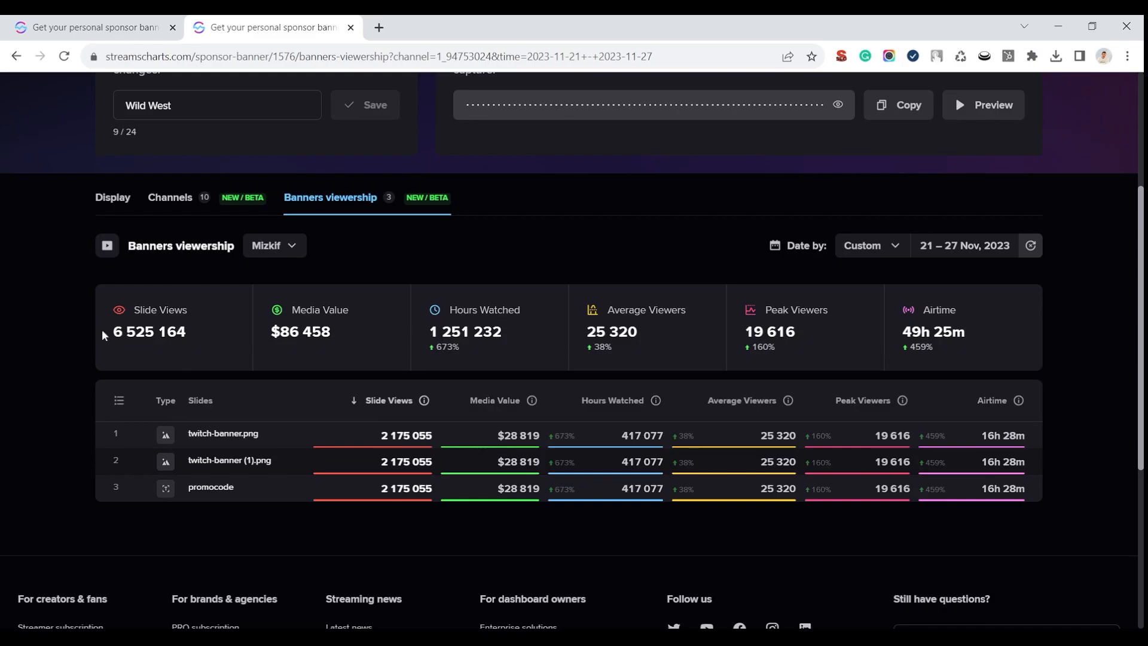
{"action": "left_click", "coordinate": [275, 245]}
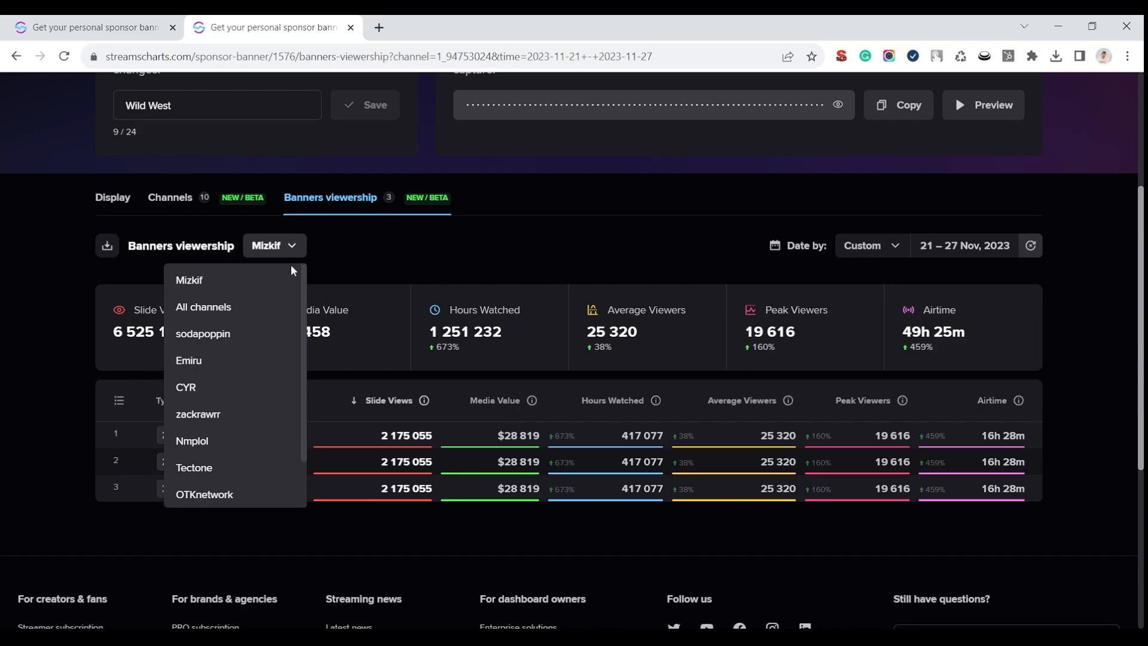
{"action": "scroll", "scroll_direction": "down", "scroll_amount": 3}
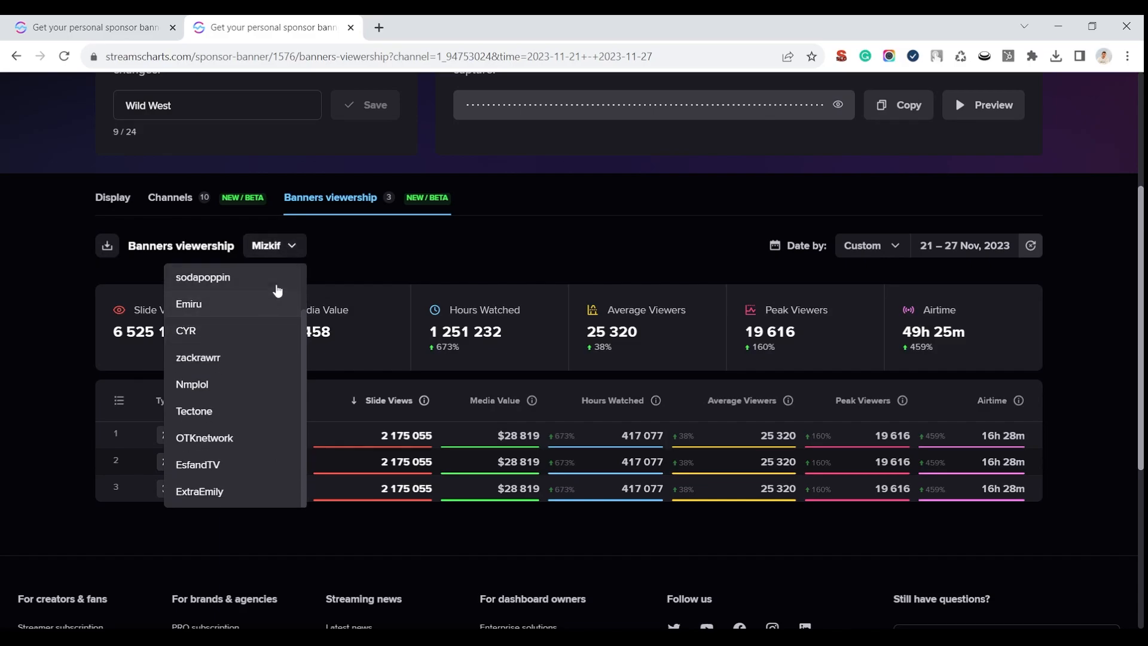
{"action": "mouse_move", "coordinate": [290, 247]}
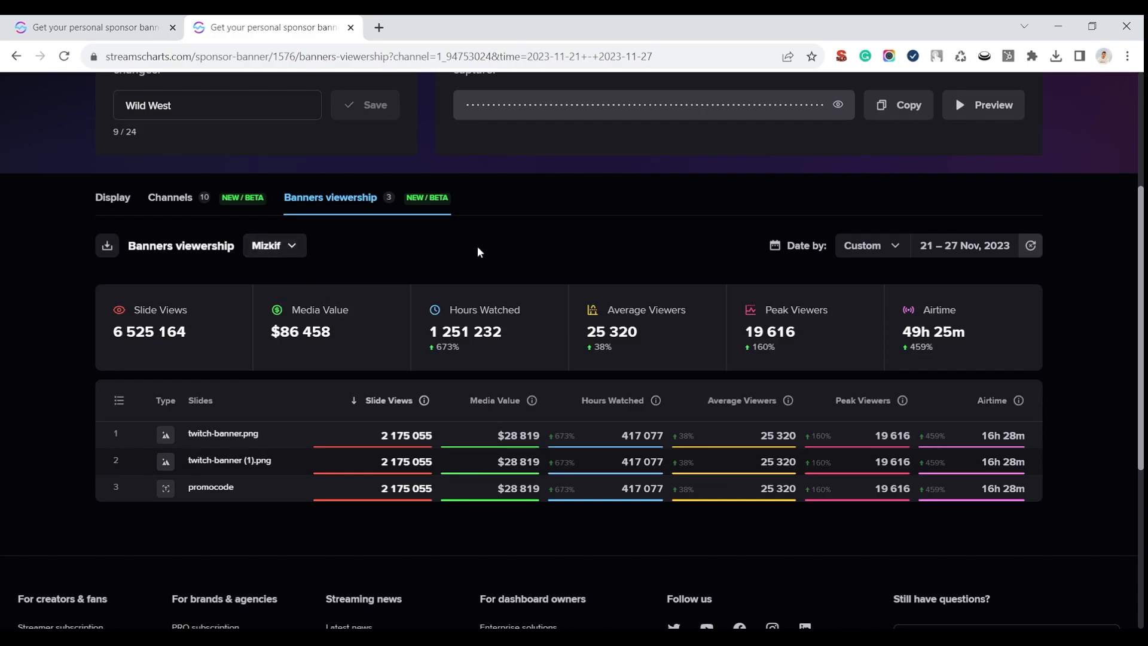
{"action": "mouse_move", "coordinate": [775, 275]}
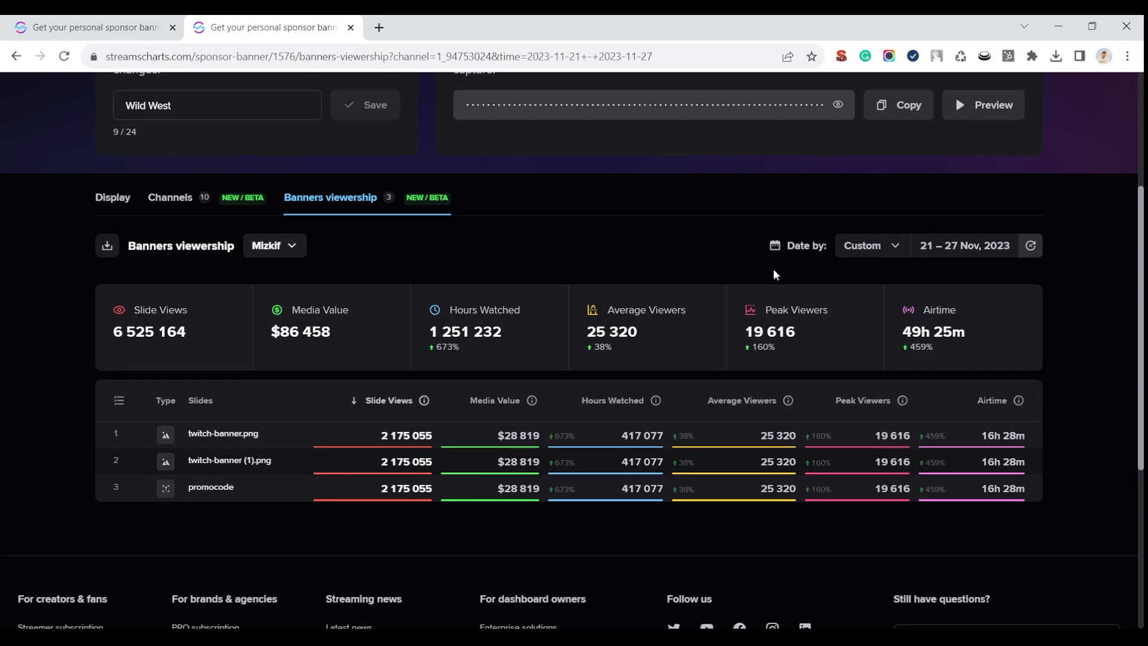
{"action": "mouse_move", "coordinate": [788, 276]}
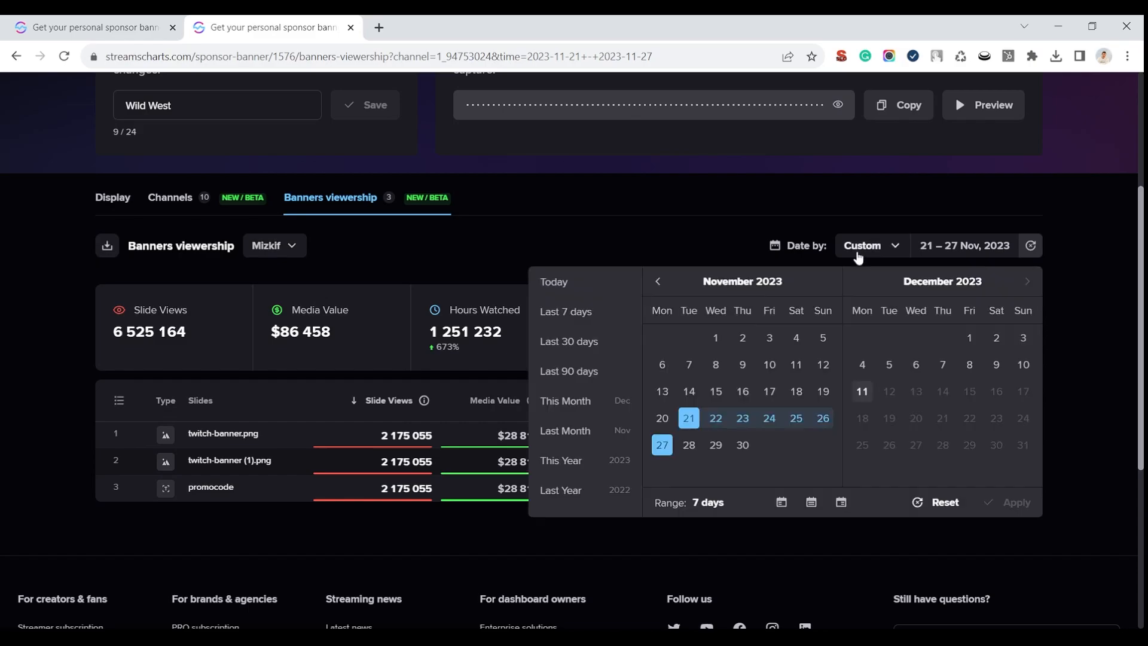
{"action": "left_click", "coordinate": [872, 246]}
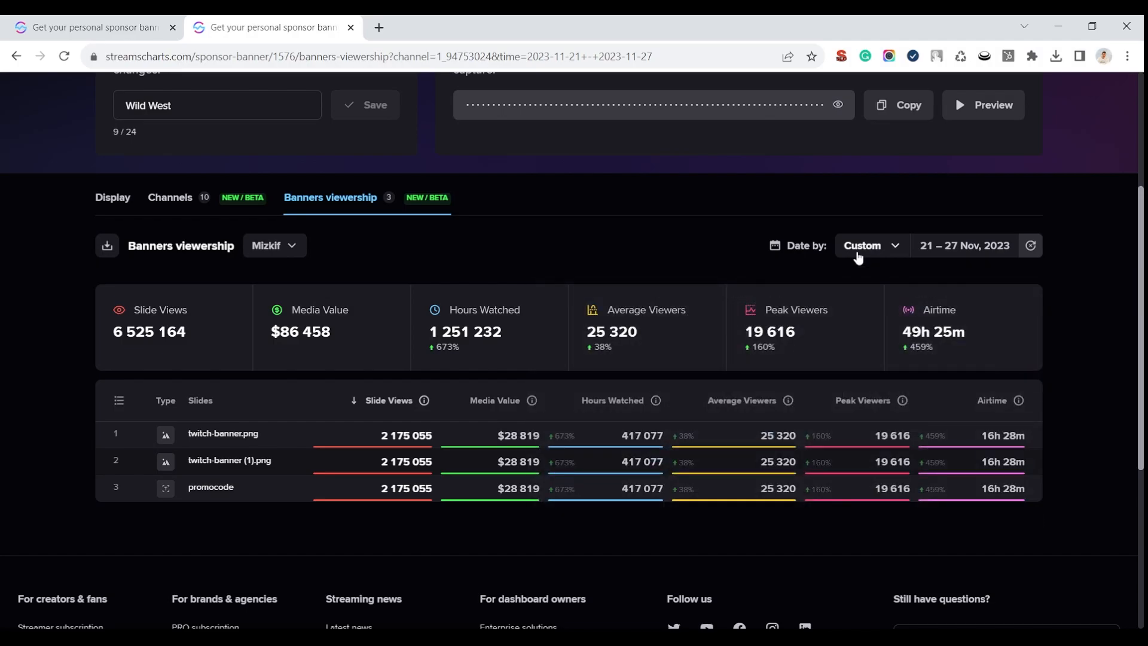